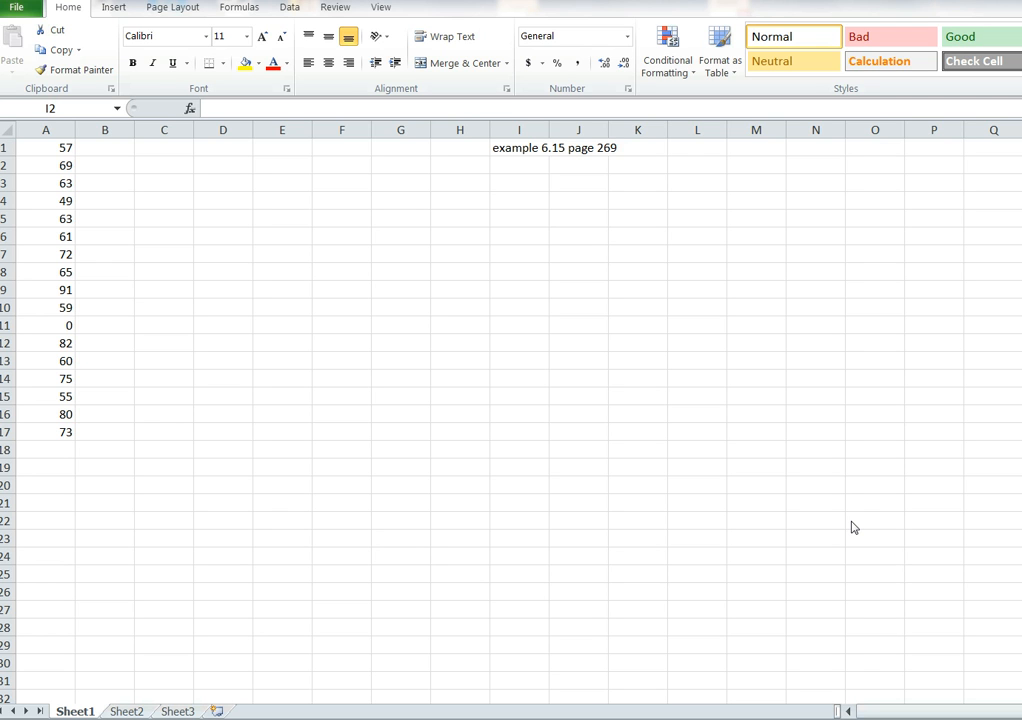
{"action": "mouse_move", "coordinate": [391, 302]}
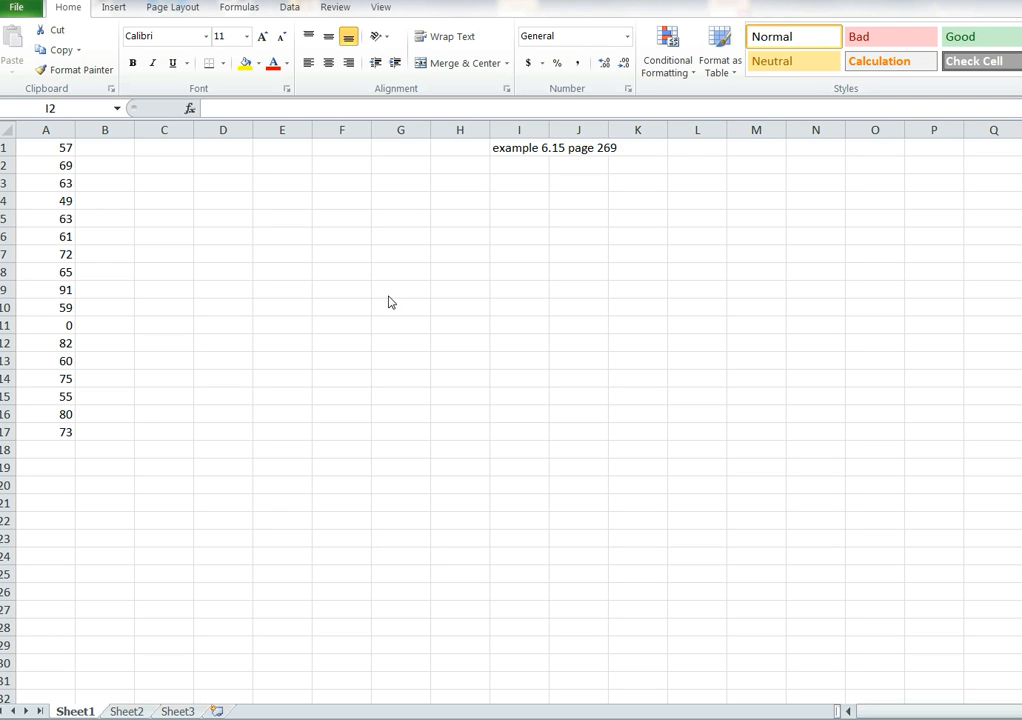
{"action": "mouse_move", "coordinate": [55, 362]}
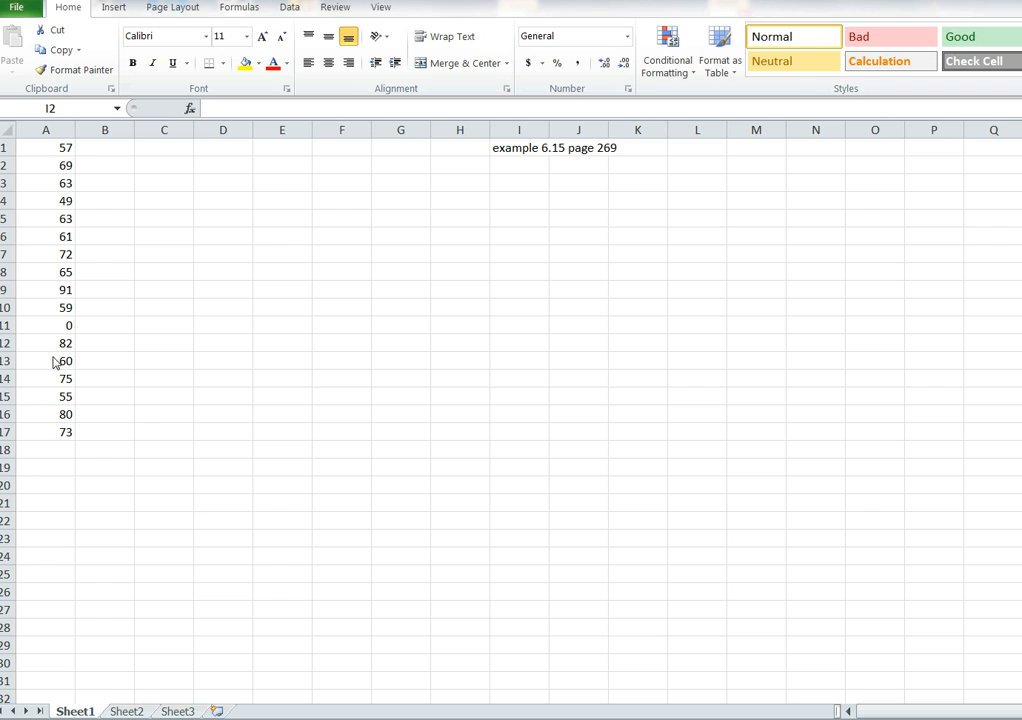
{"action": "mouse_move", "coordinate": [309, 385]}
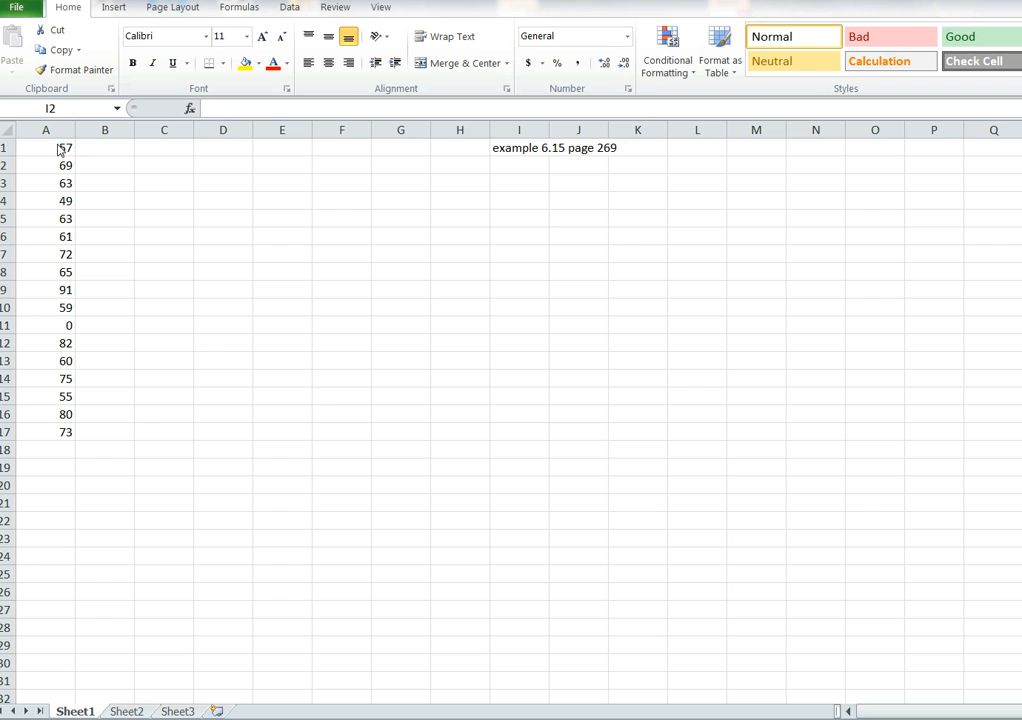
{"action": "mouse_move", "coordinate": [57, 423]}
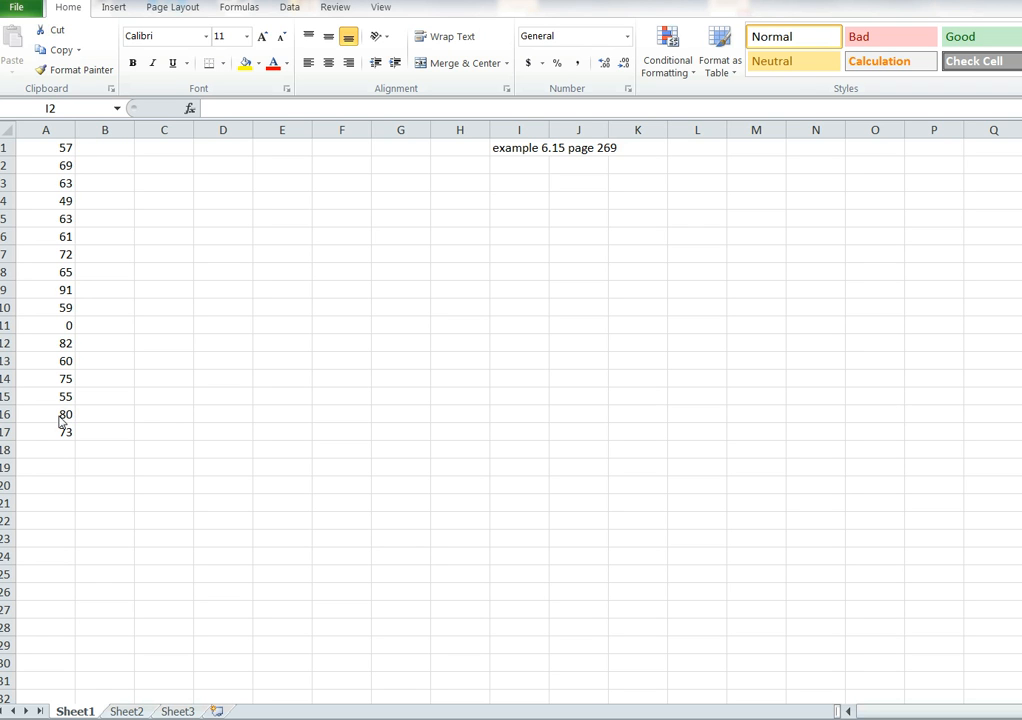
{"action": "mouse_move", "coordinate": [46, 219]}
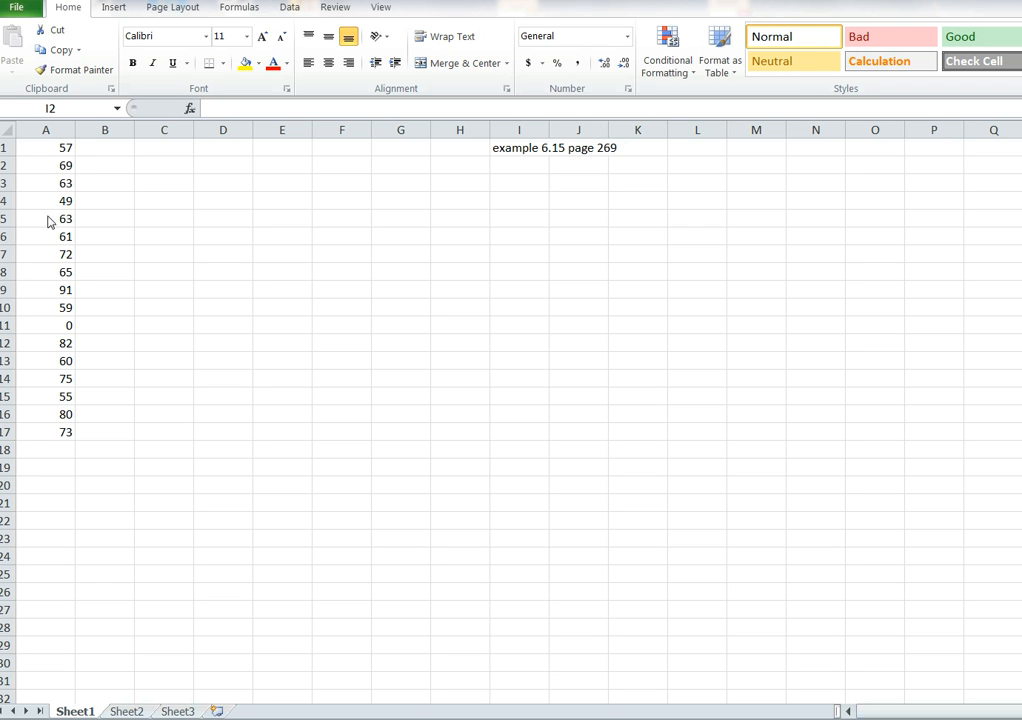
Sort the seventeen scores in column A ascending, from 0 up to 91.
{"action": "left_click", "coordinate": [519, 165]}
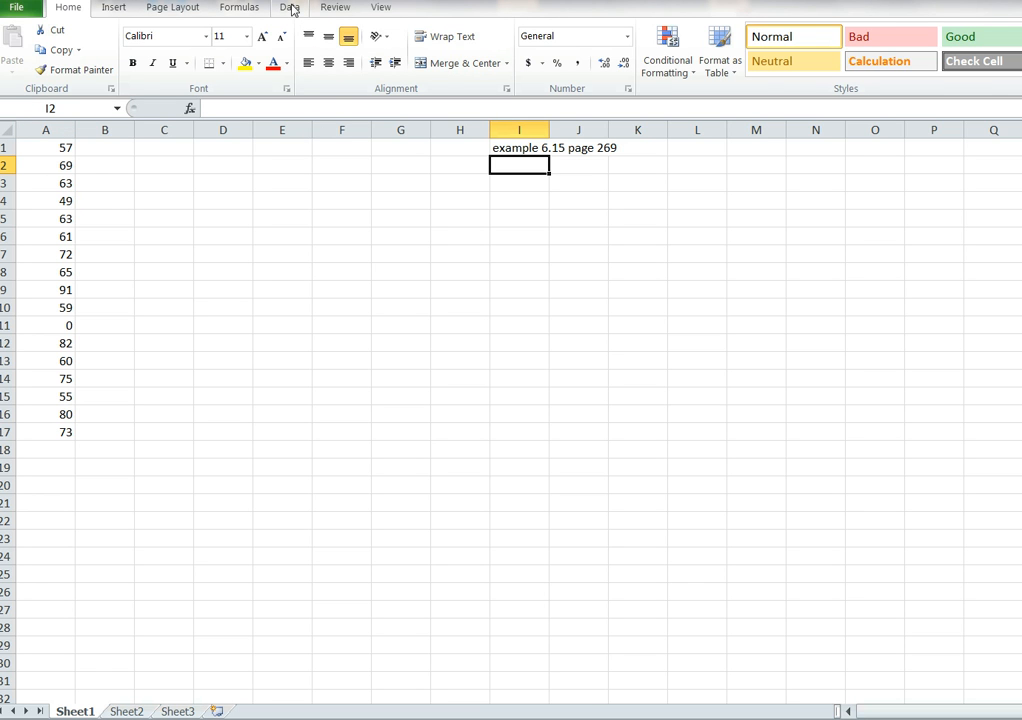
{"action": "left_click", "coordinate": [290, 7]}
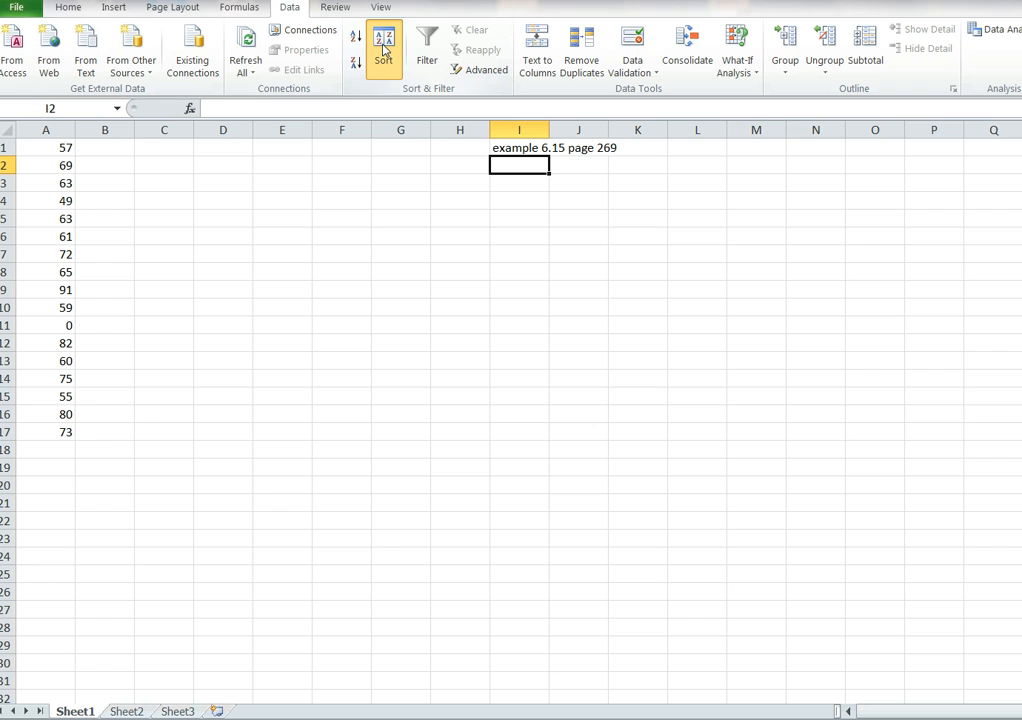
{"action": "left_click", "coordinate": [383, 44]}
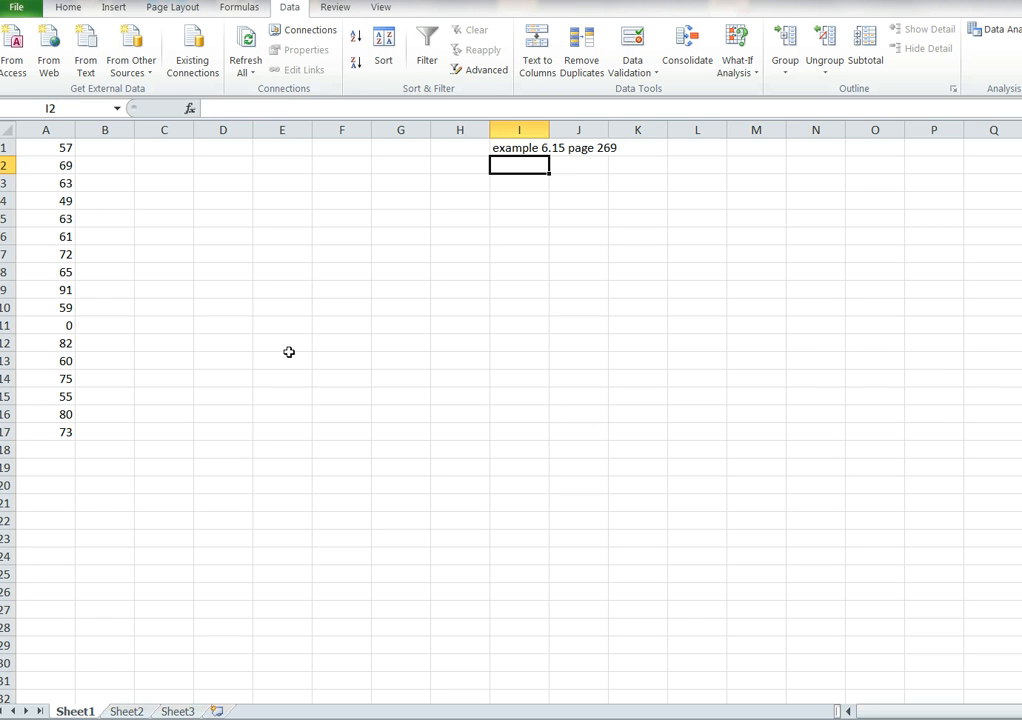
{"action": "mouse_move", "coordinate": [158, 284]}
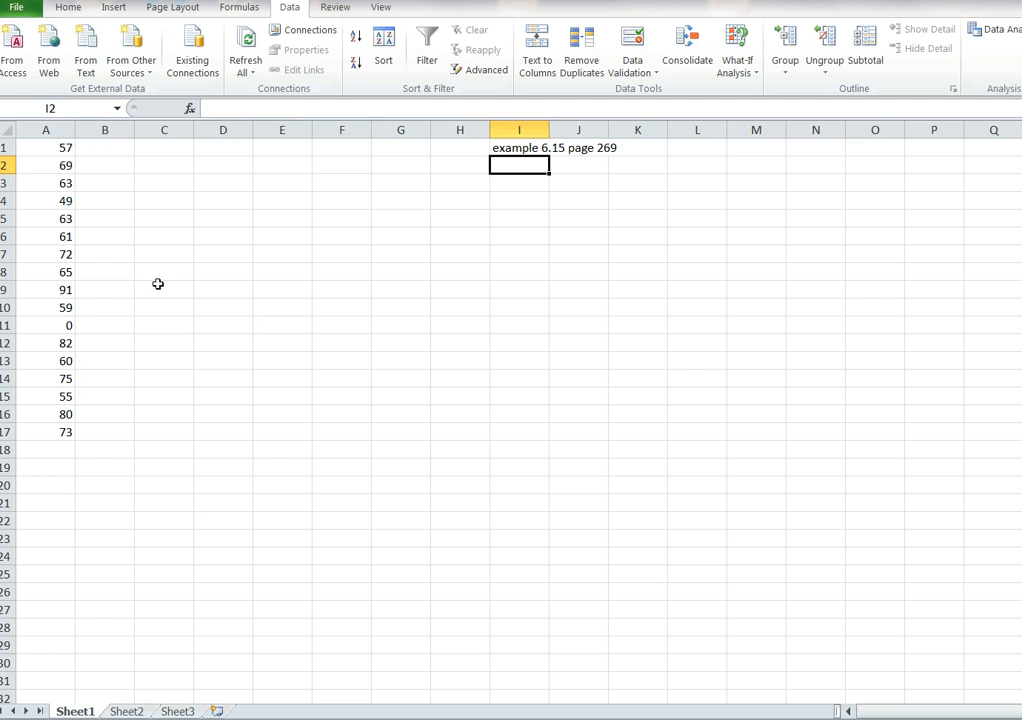
{"action": "left_click", "coordinate": [46, 130]}
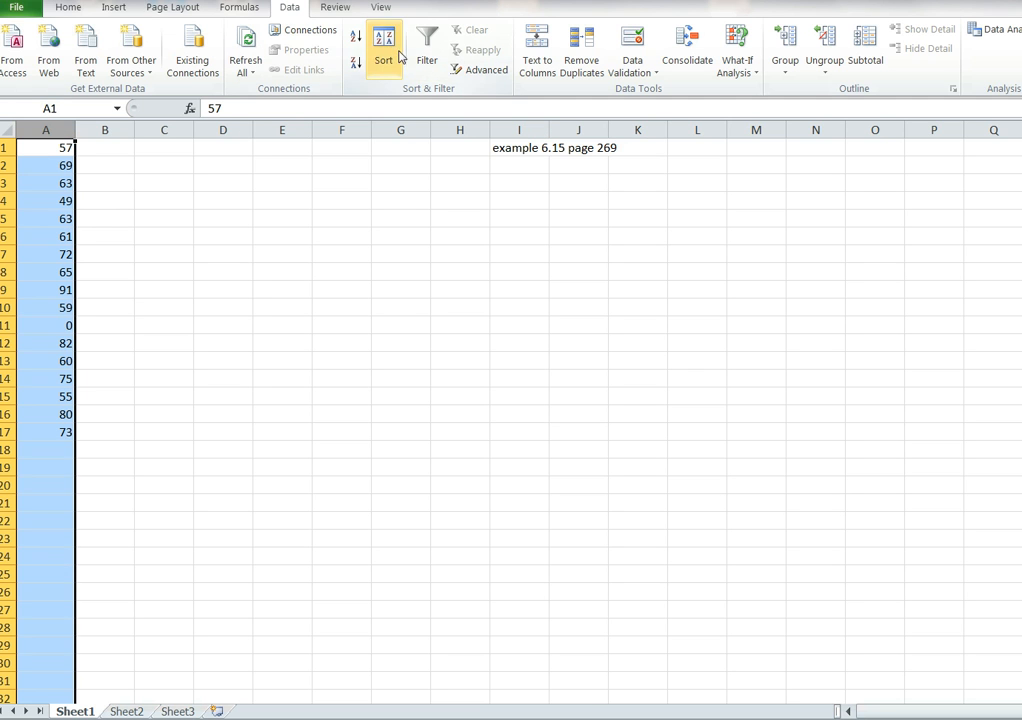
{"action": "left_click", "coordinate": [381, 58]}
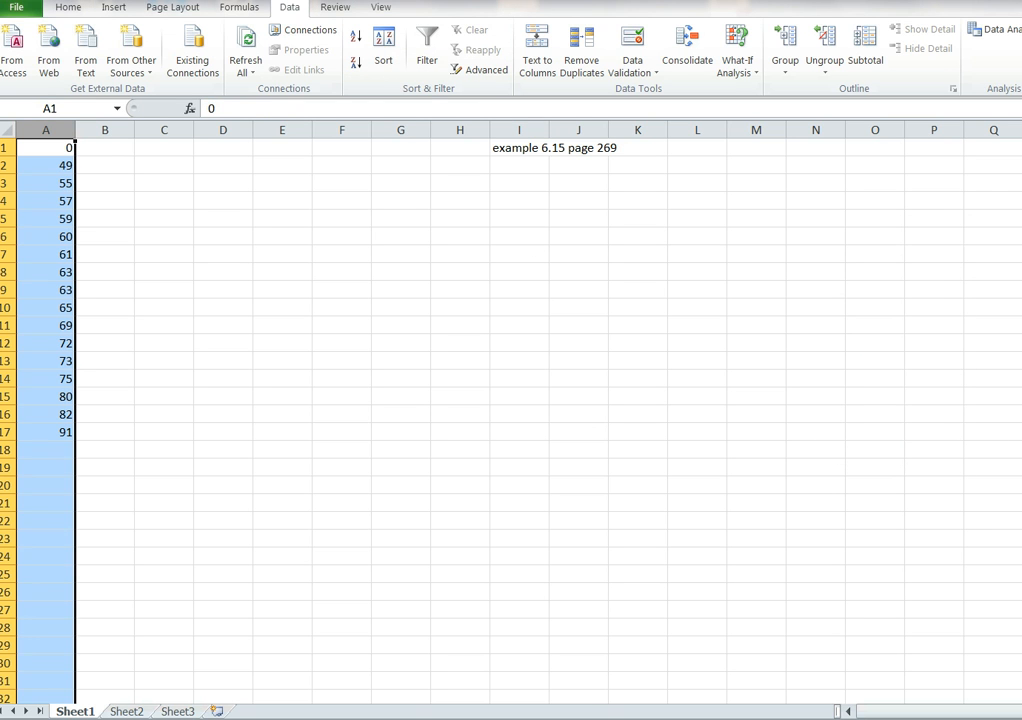
{"action": "mouse_move", "coordinate": [539, 489]}
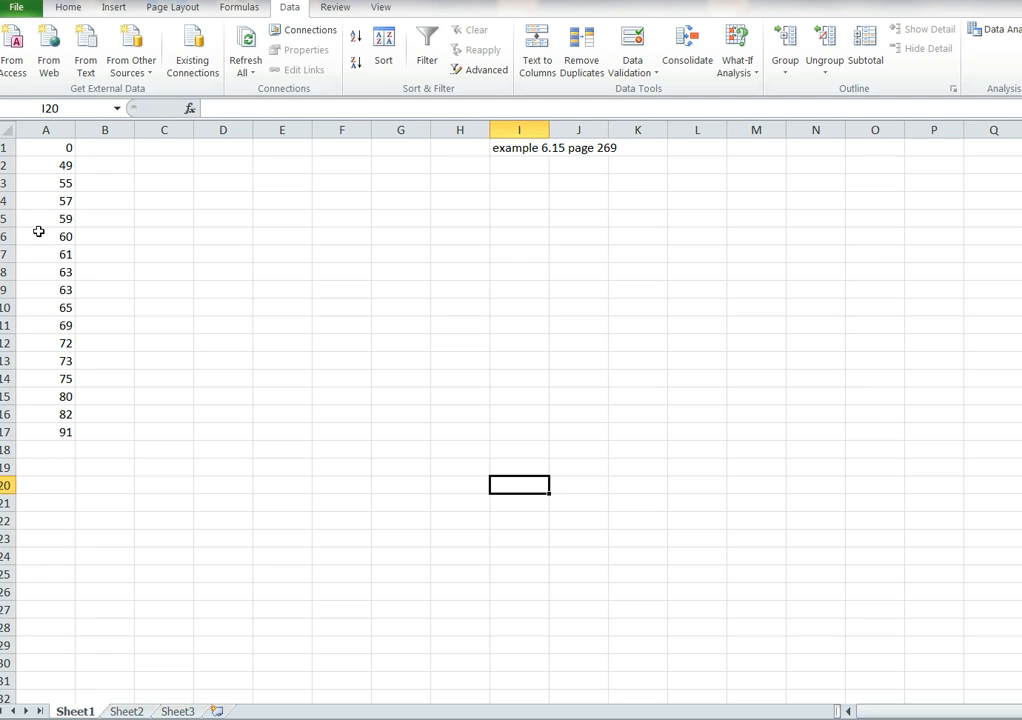
{"action": "mouse_move", "coordinate": [99, 442]}
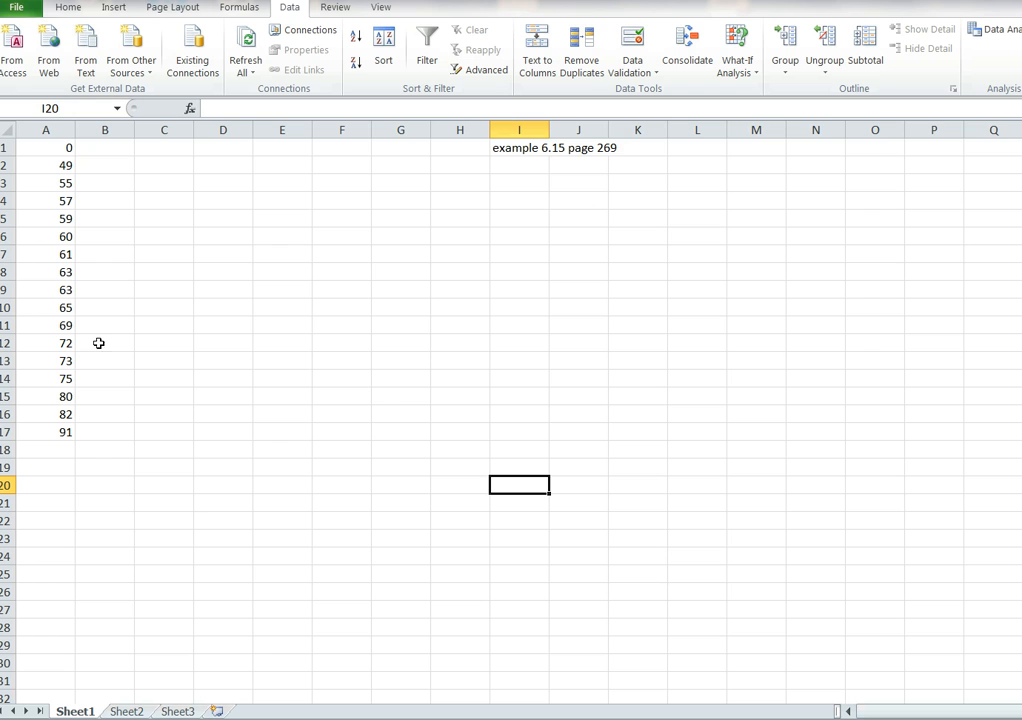
{"action": "mouse_move", "coordinate": [104, 269]}
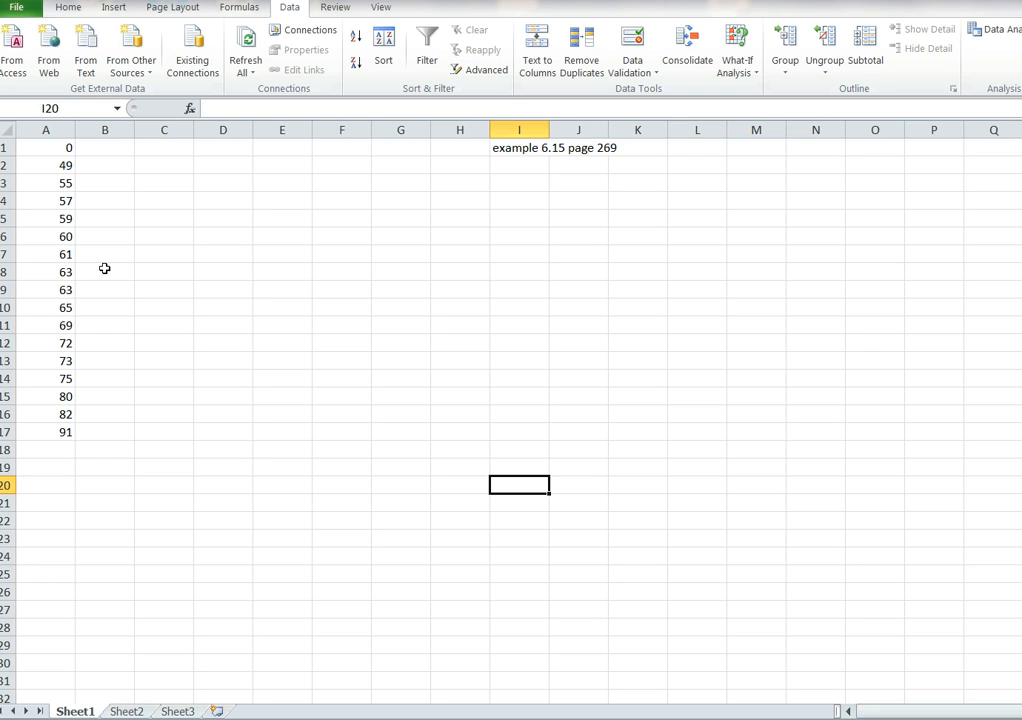
{"action": "mouse_move", "coordinate": [60, 197]}
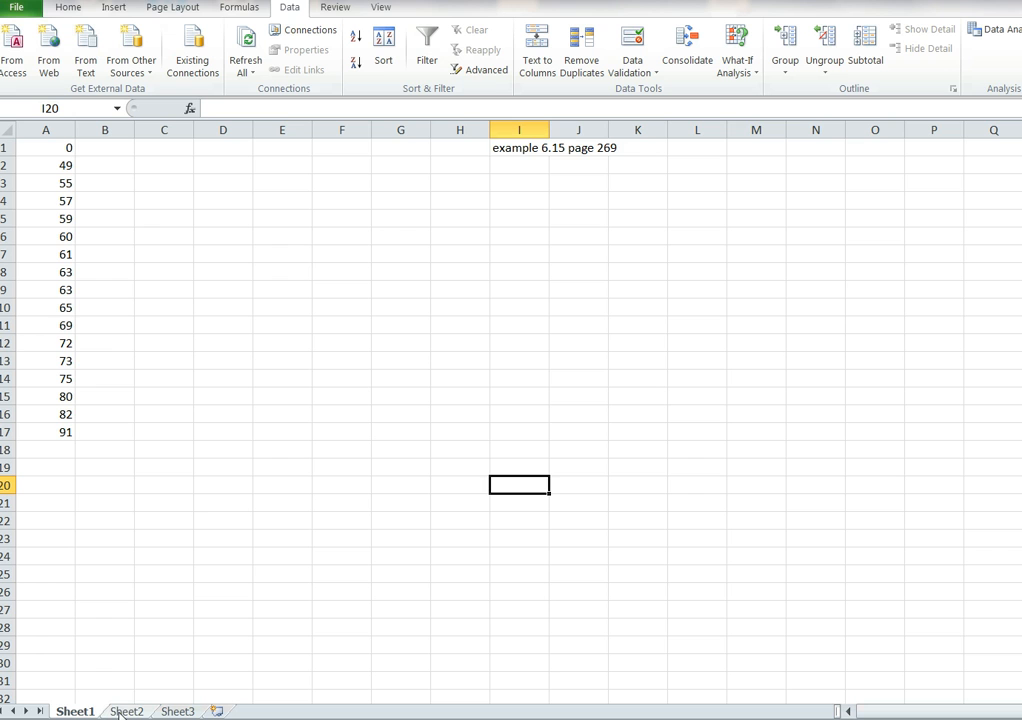
Copy the normal scores from Sheet2 into column B beside the sorted values.
{"action": "left_click", "coordinate": [128, 711]}
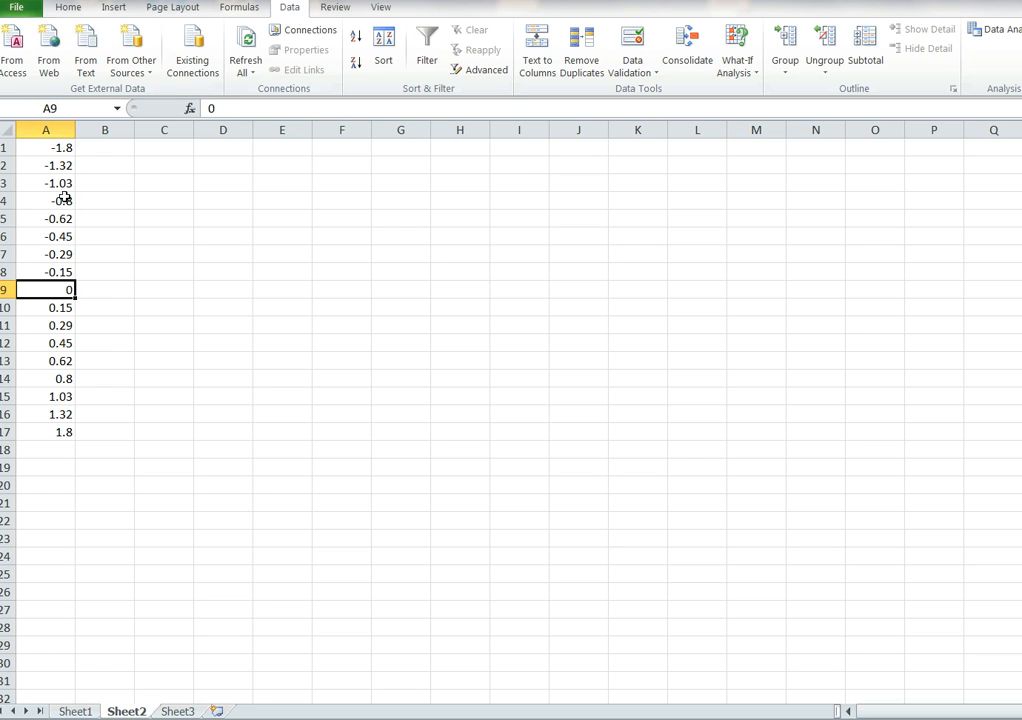
{"action": "left_click", "coordinate": [47, 130]}
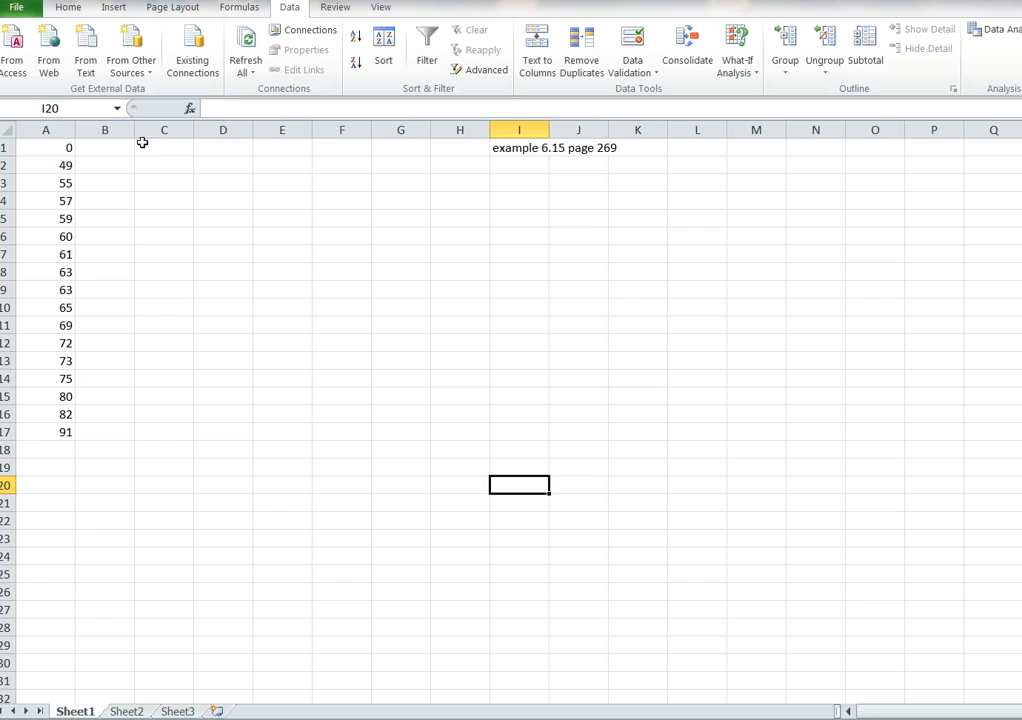
{"action": "left_click", "coordinate": [105, 129]}
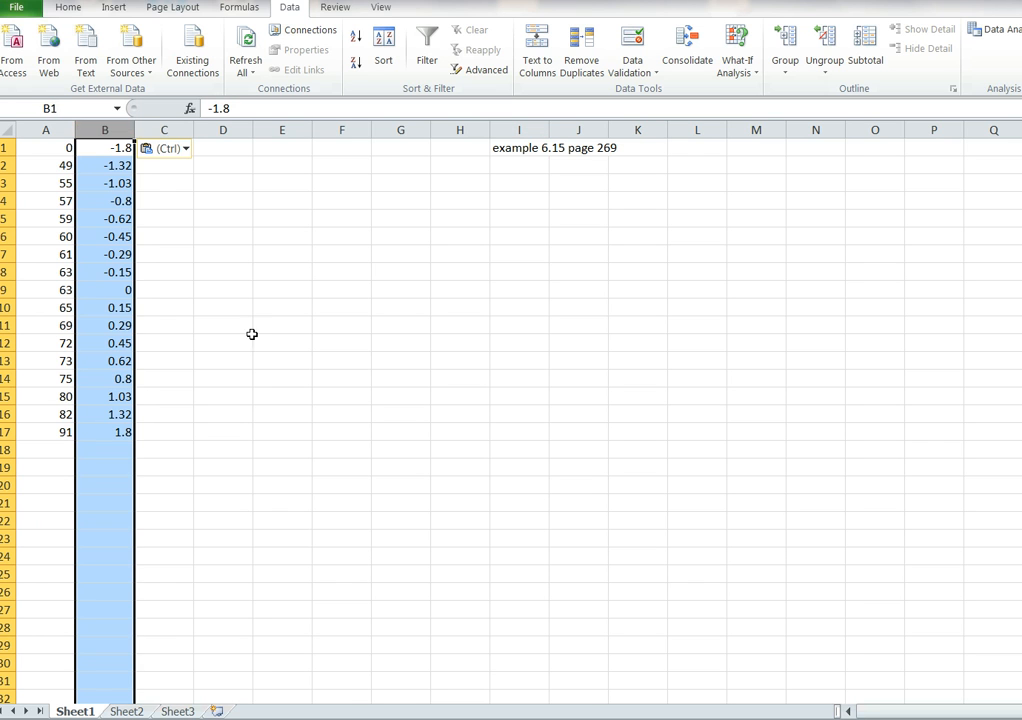
{"action": "left_click", "coordinate": [282, 343]}
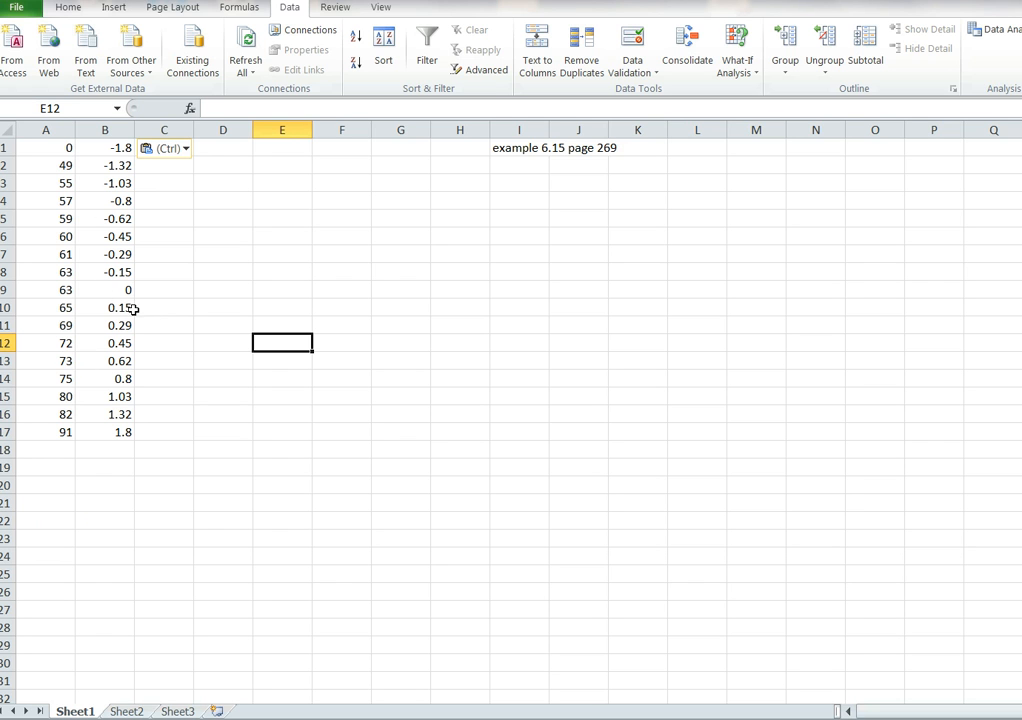
{"action": "mouse_move", "coordinate": [147, 217]}
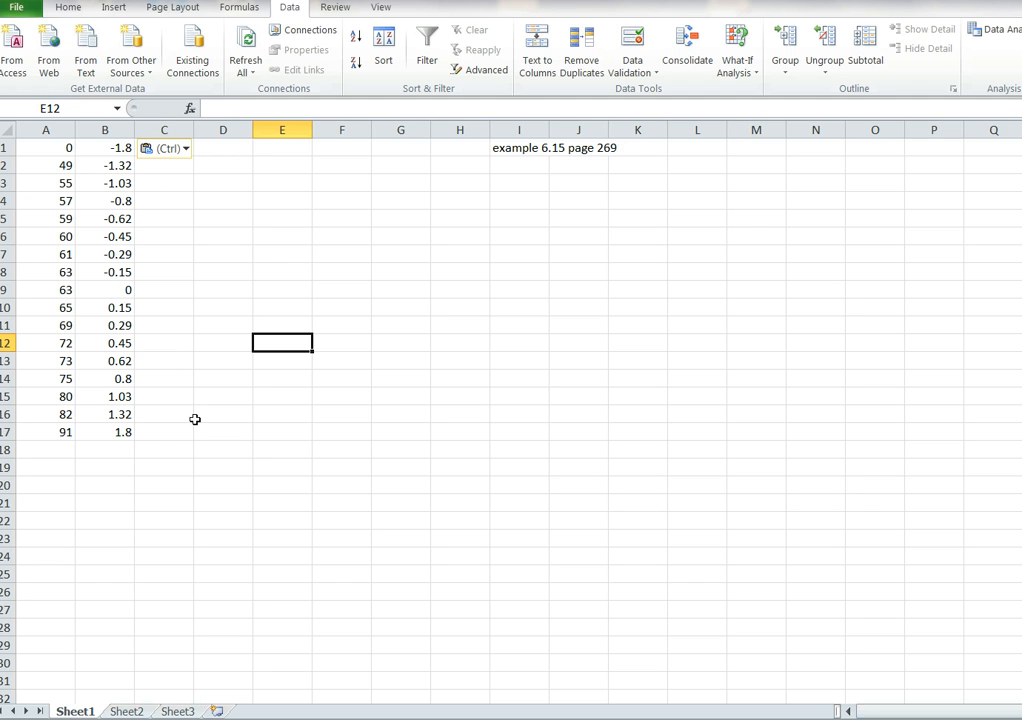
{"action": "mouse_move", "coordinate": [112, 174]}
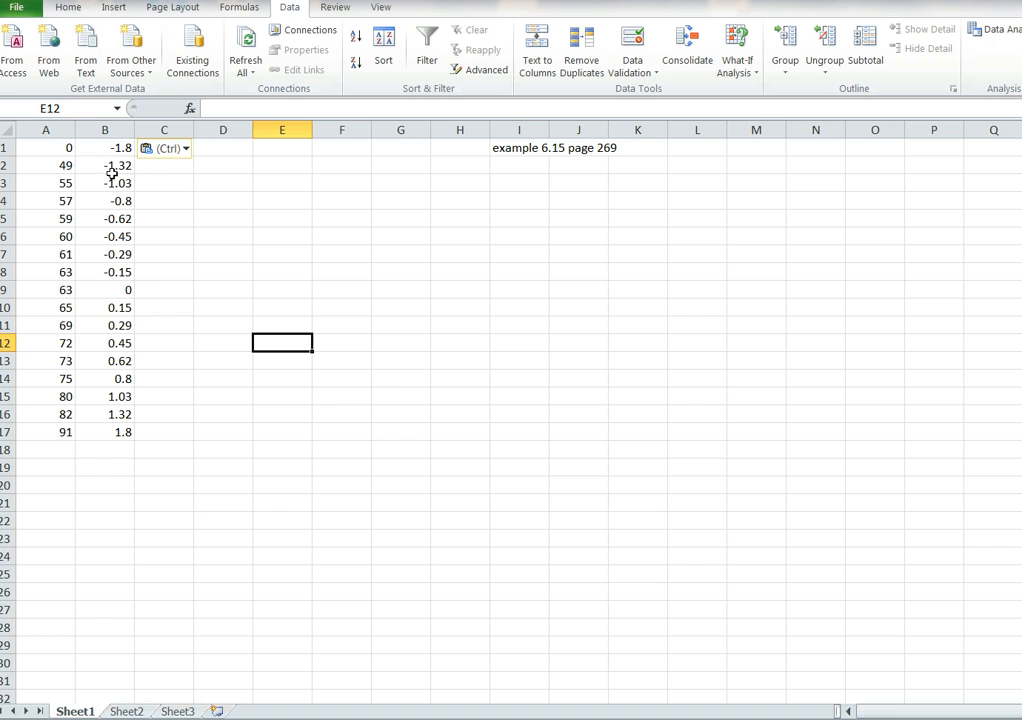
{"action": "mouse_move", "coordinate": [50, 148]}
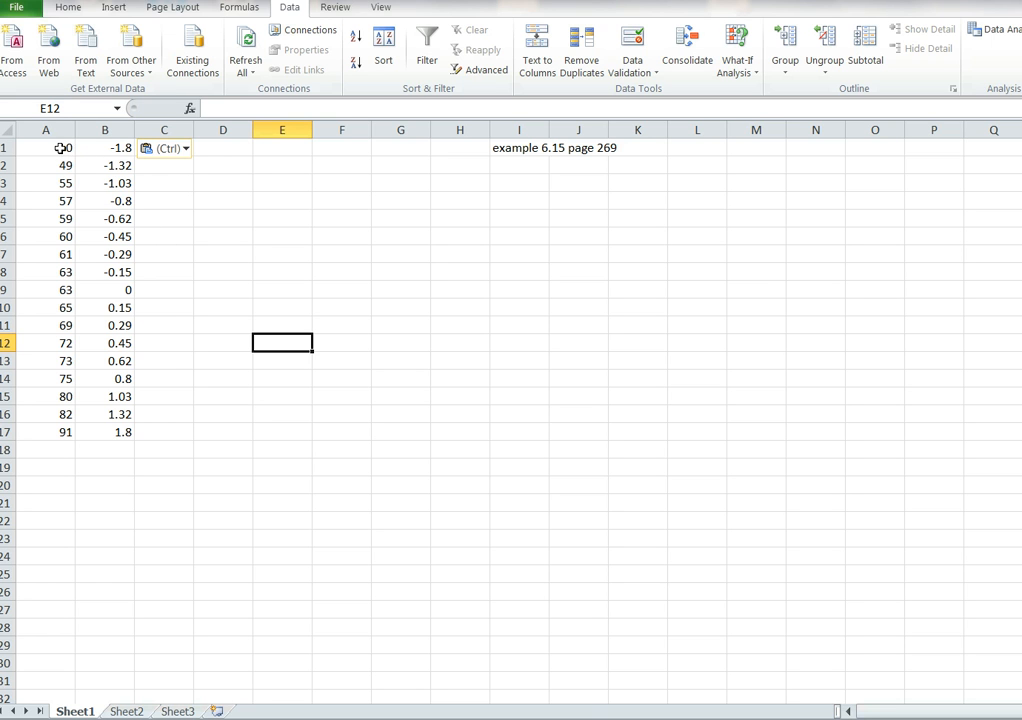
Insert a Scatter with Straight Lines and Markers chart of A1:B17.
{"action": "left_click_drag", "start_coordinate": [45, 147], "coordinate": [105, 378]}
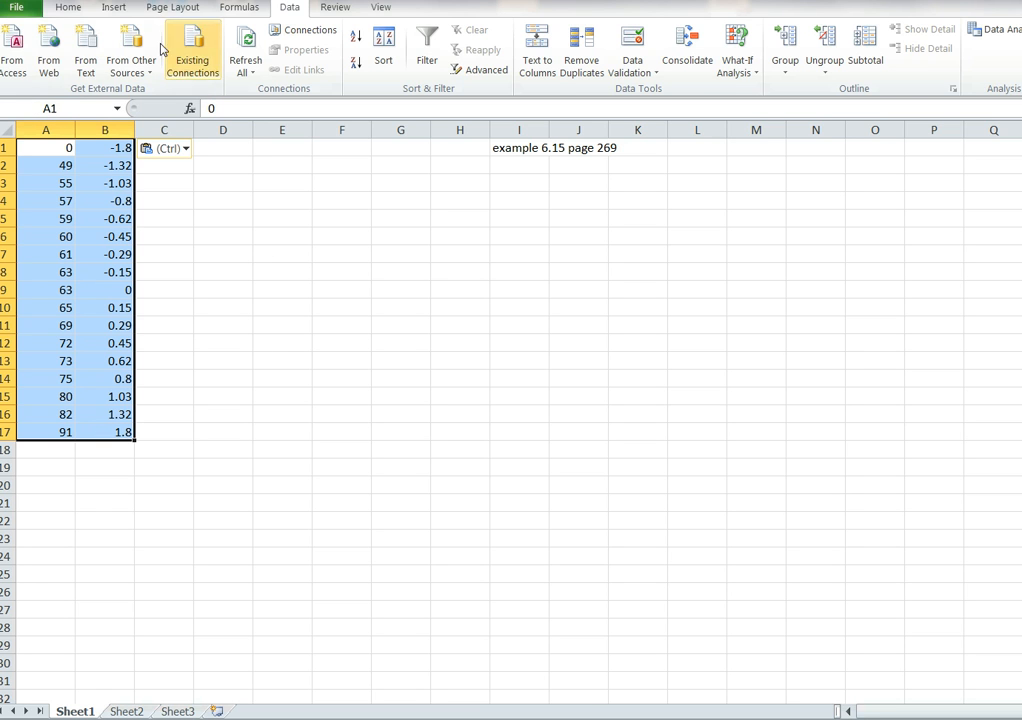
{"action": "left_click", "coordinate": [115, 7]}
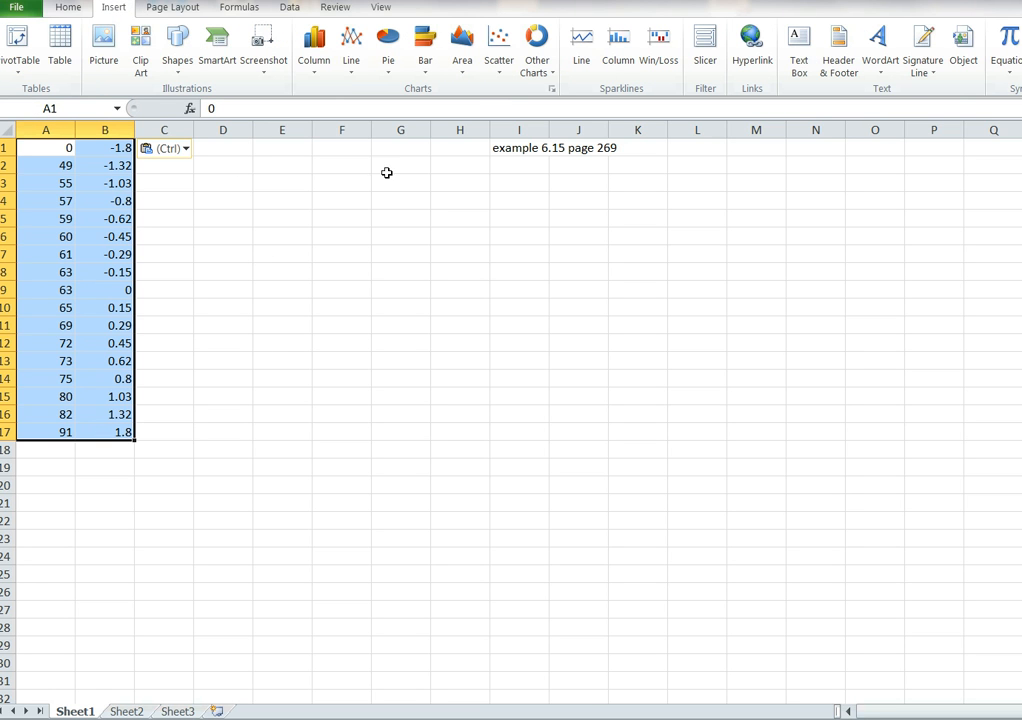
{"action": "left_click", "coordinate": [498, 45]}
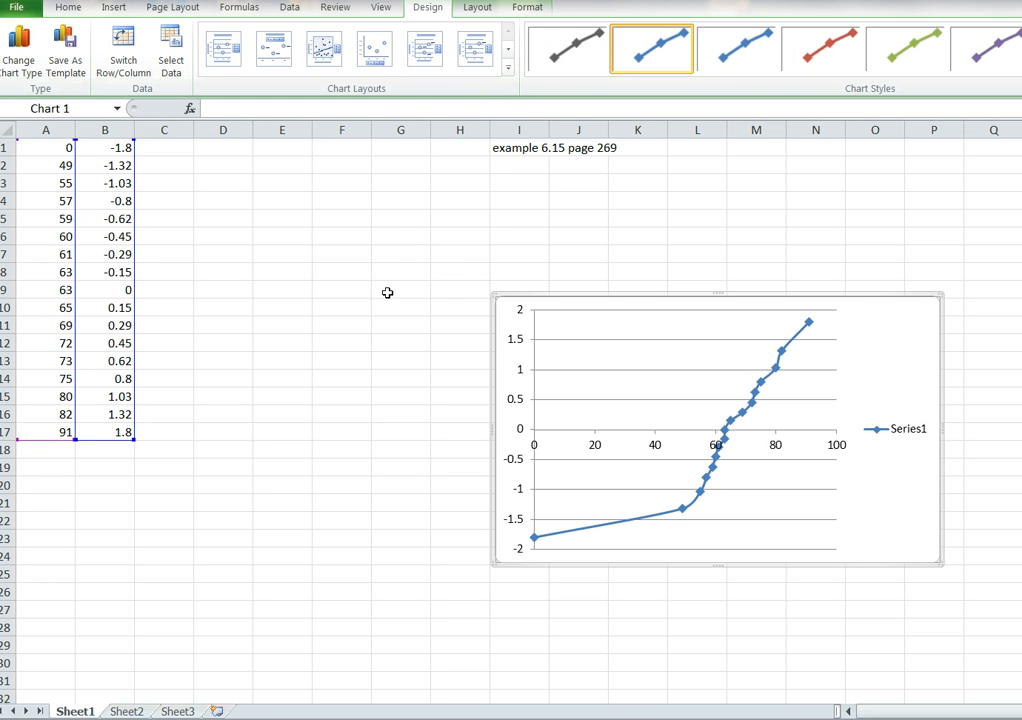
{"action": "mouse_move", "coordinate": [378, 318]}
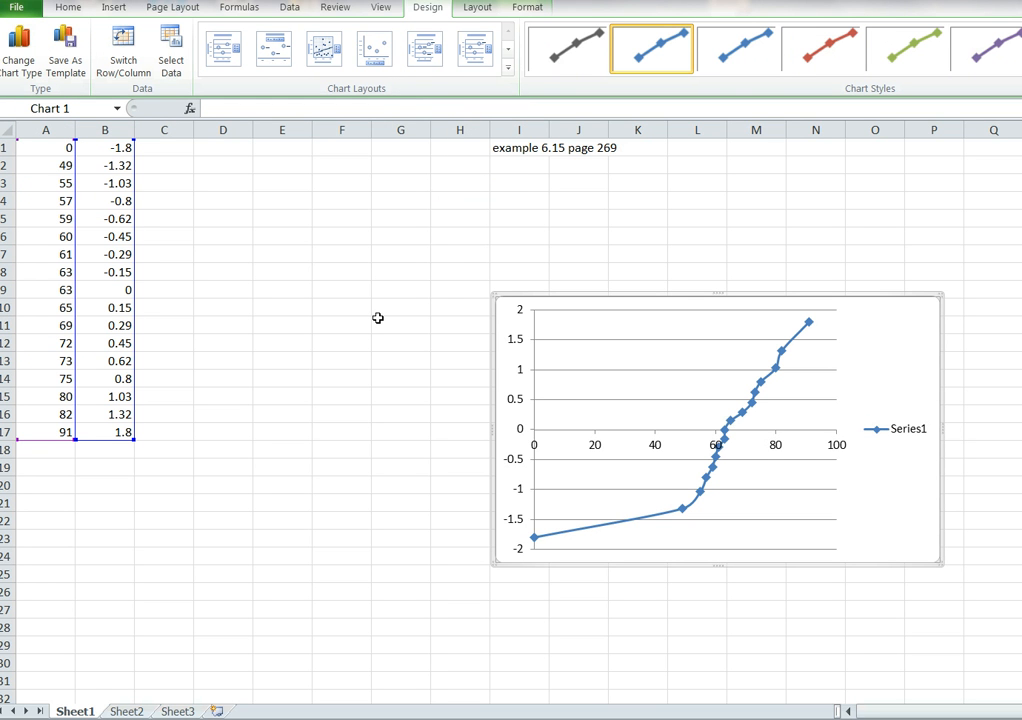
{"action": "mouse_move", "coordinate": [411, 187]}
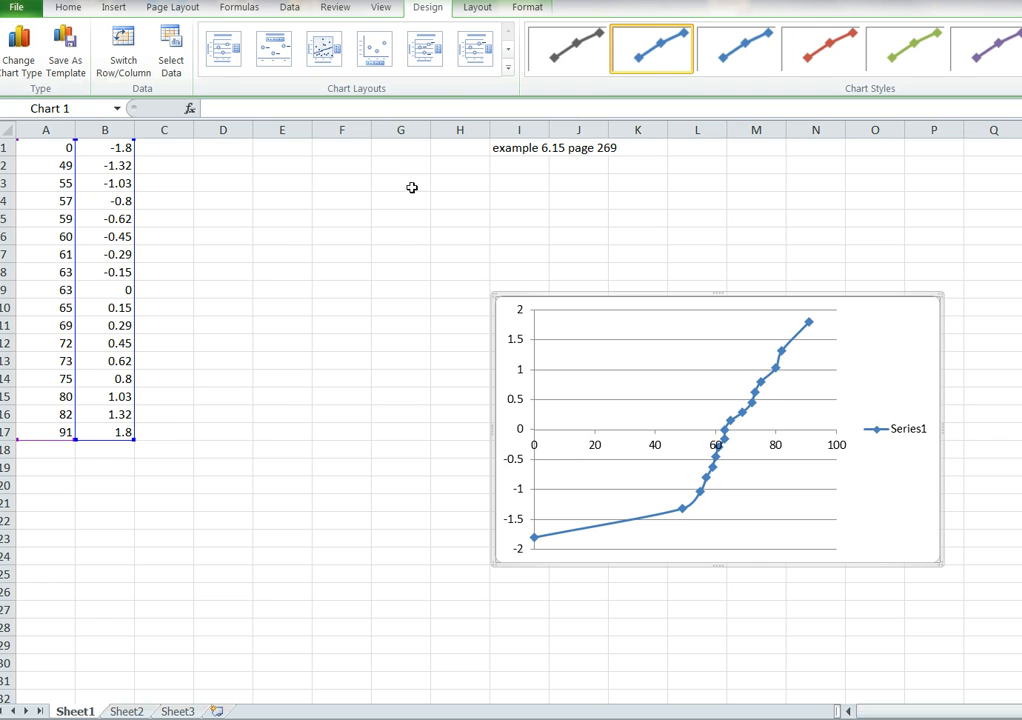
Add a chart title above the chart reading 'Normal Plot'.
{"action": "left_click", "coordinate": [472, 7]}
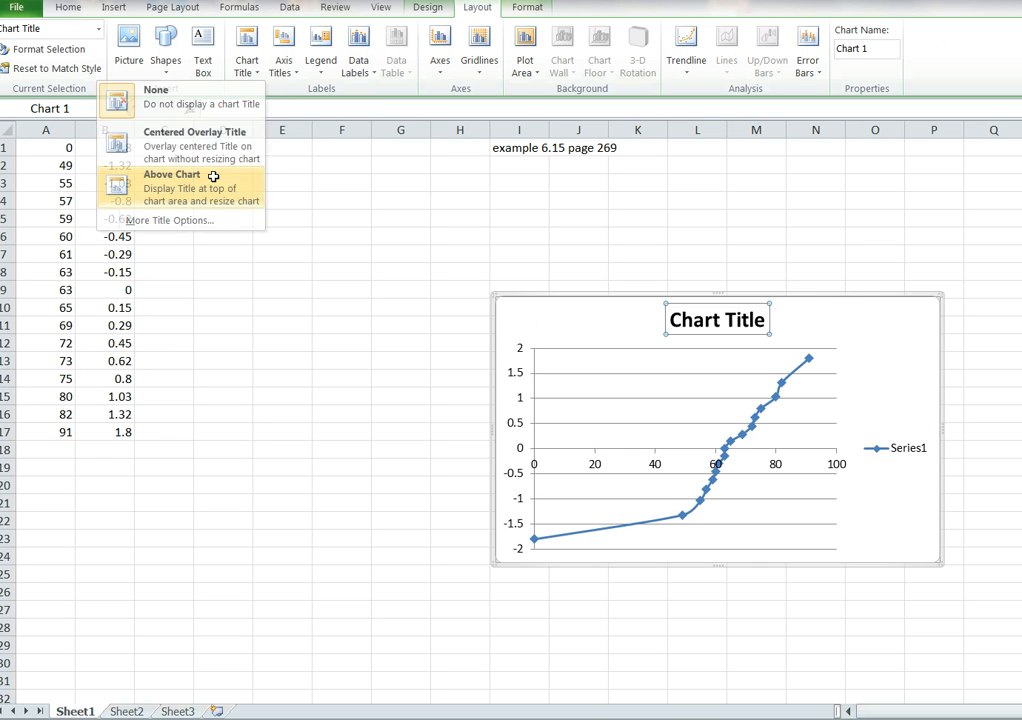
{"action": "left_click", "coordinate": [172, 187]}
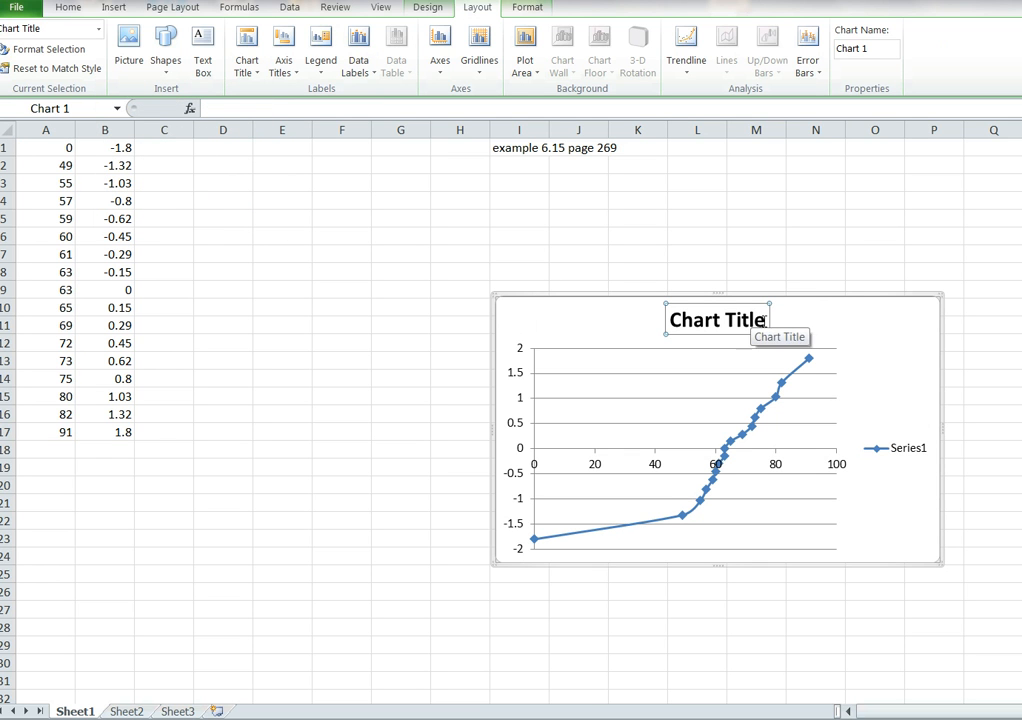
{"action": "mouse_move", "coordinate": [812, 316]}
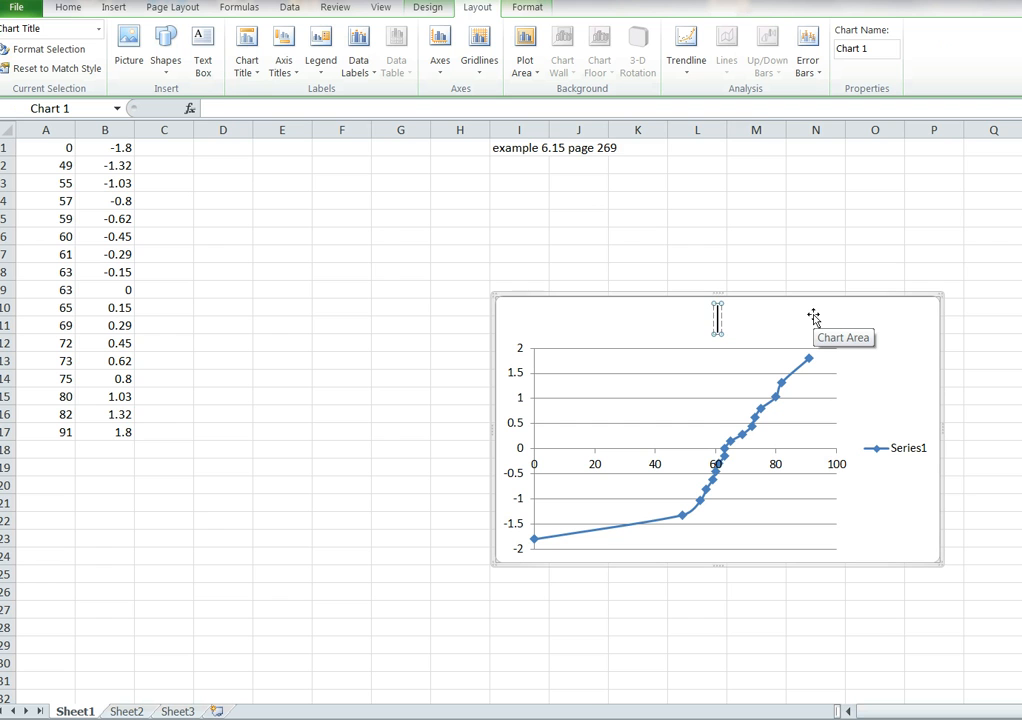
{"action": "type", "text": "N"}
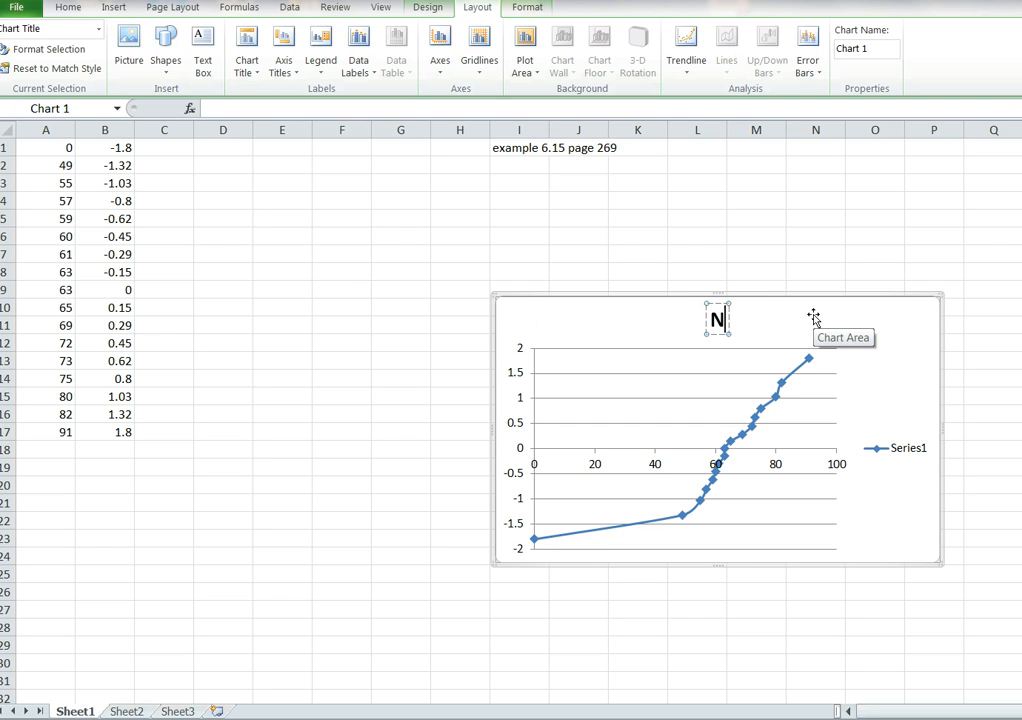
{"action": "type", "text": "ormal Plot"}
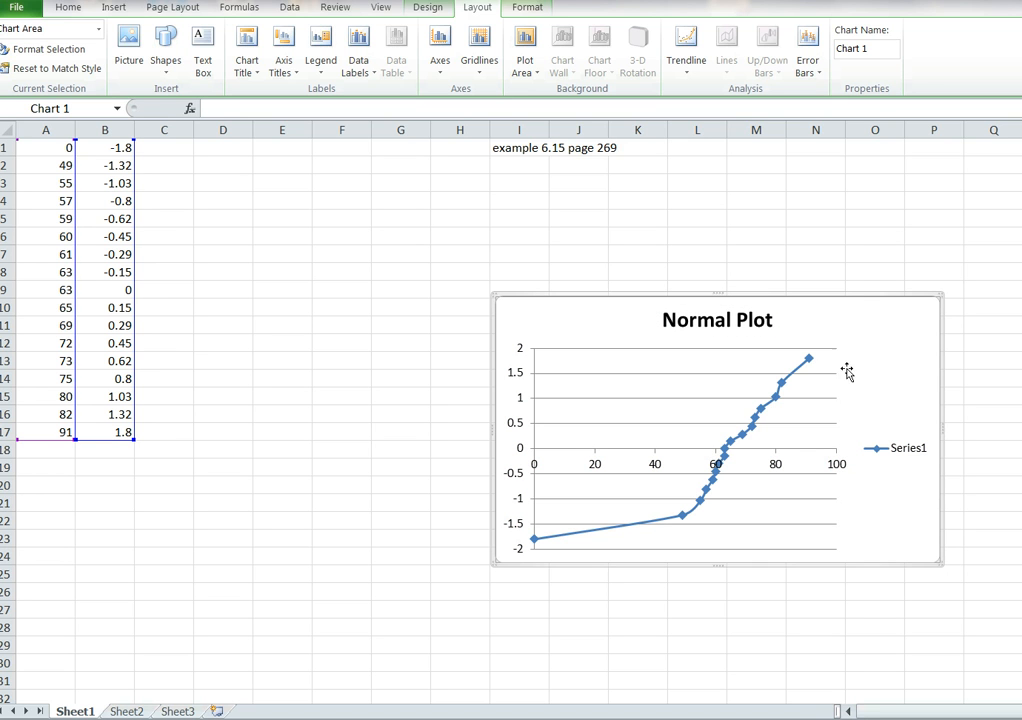
{"action": "mouse_move", "coordinate": [699, 488]}
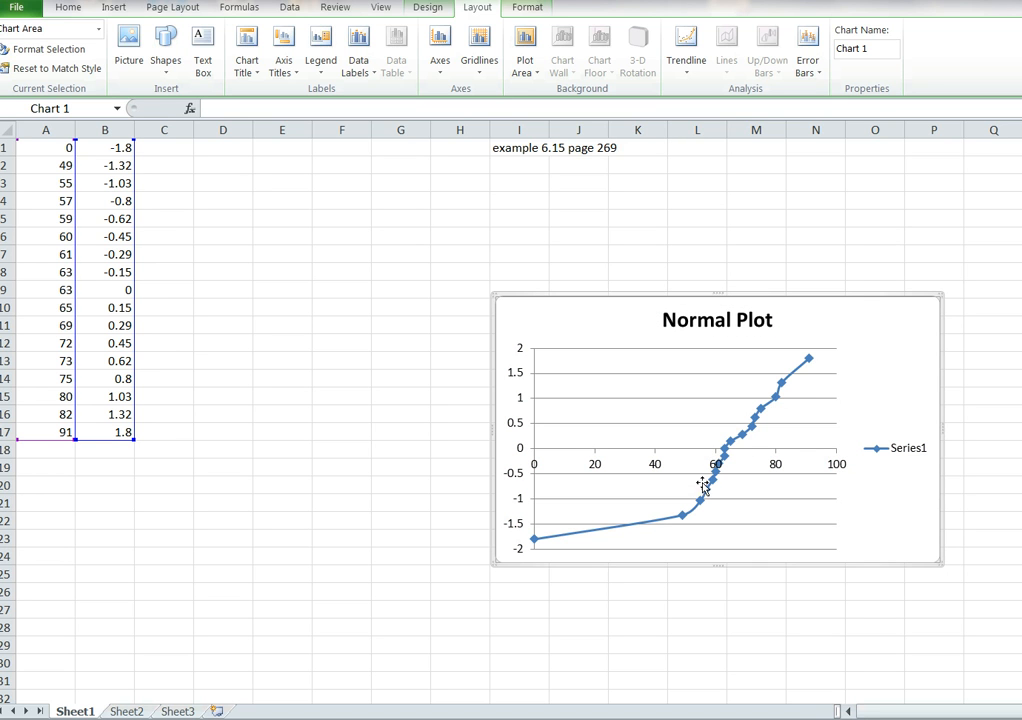
{"action": "mouse_move", "coordinate": [736, 450]}
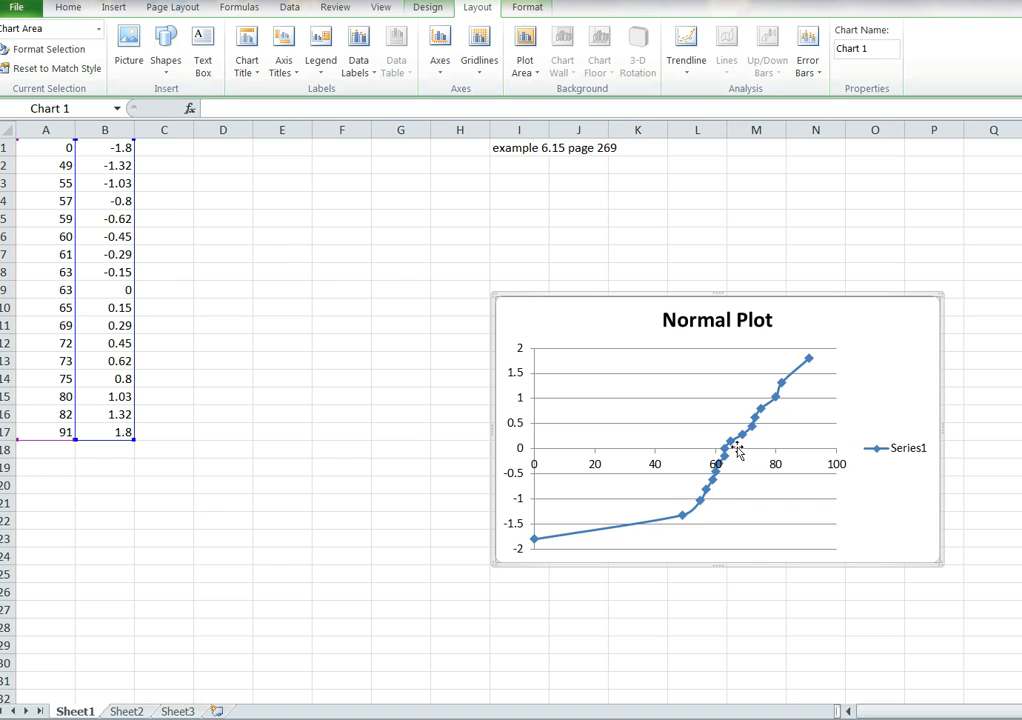
{"action": "mouse_move", "coordinate": [805, 367]}
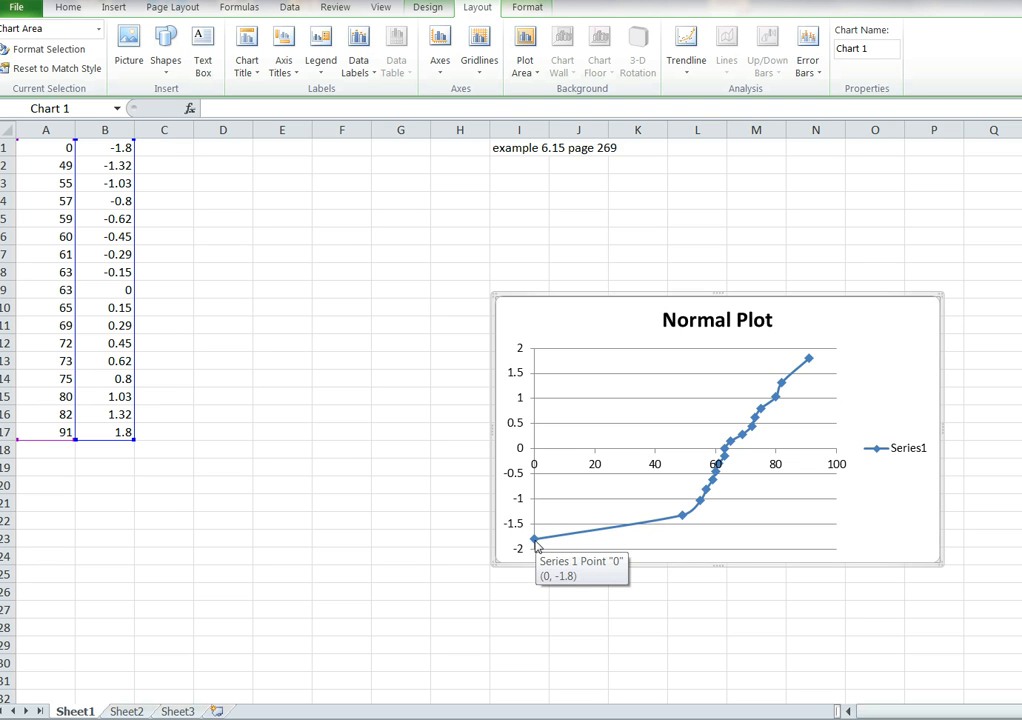
{"action": "mouse_move", "coordinate": [780, 401]}
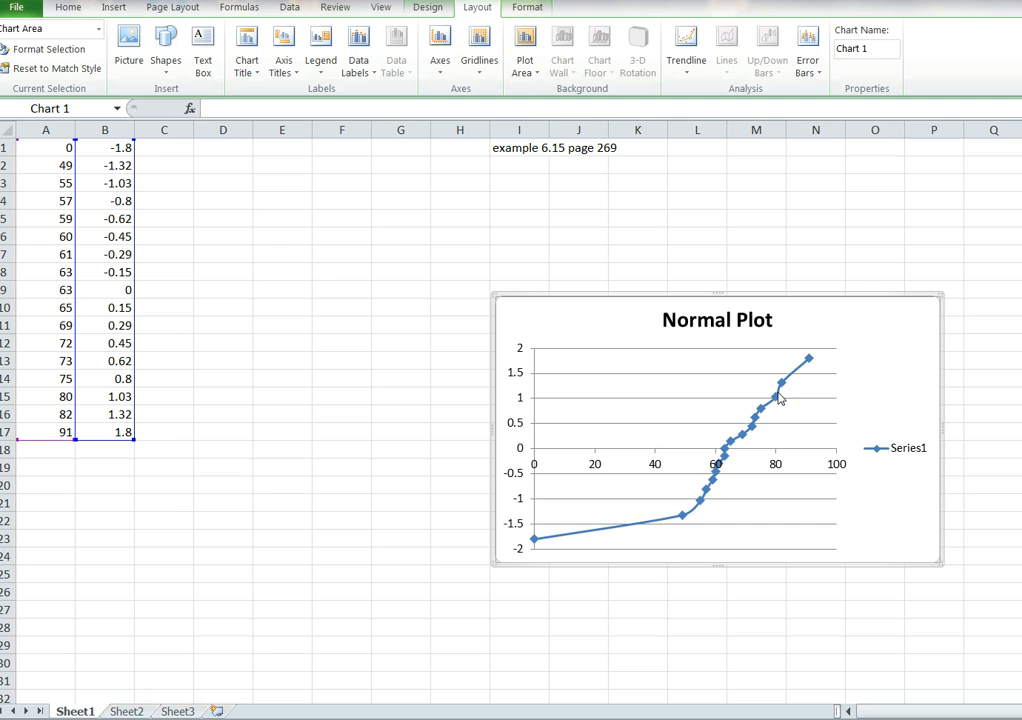
{"action": "mouse_move", "coordinate": [712, 500]}
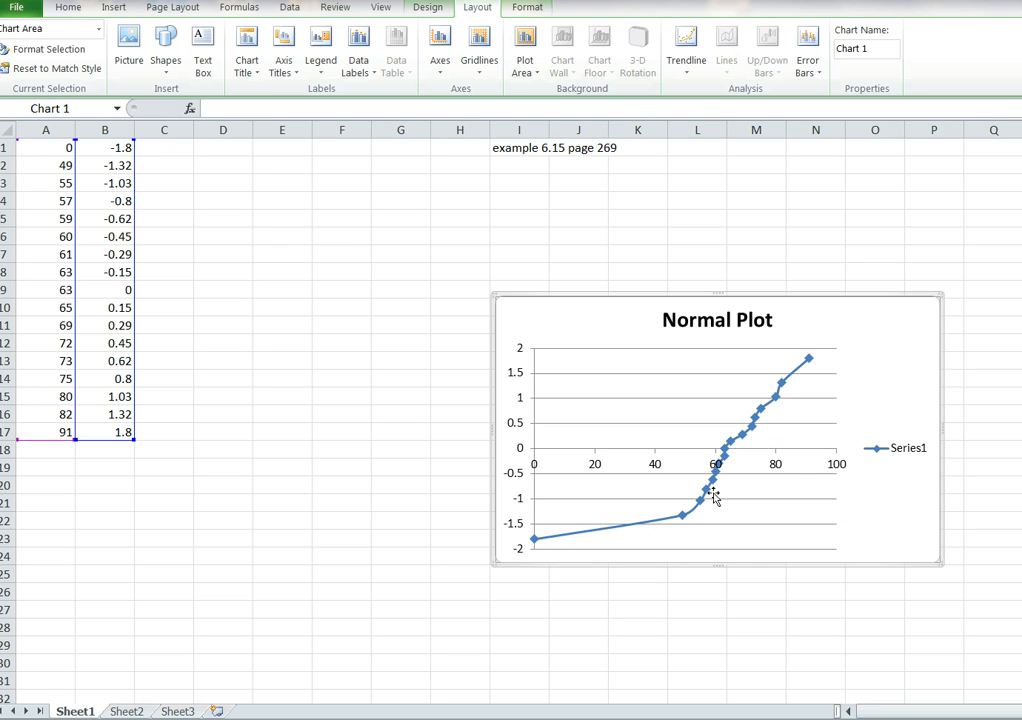
{"action": "mouse_move", "coordinate": [703, 517]}
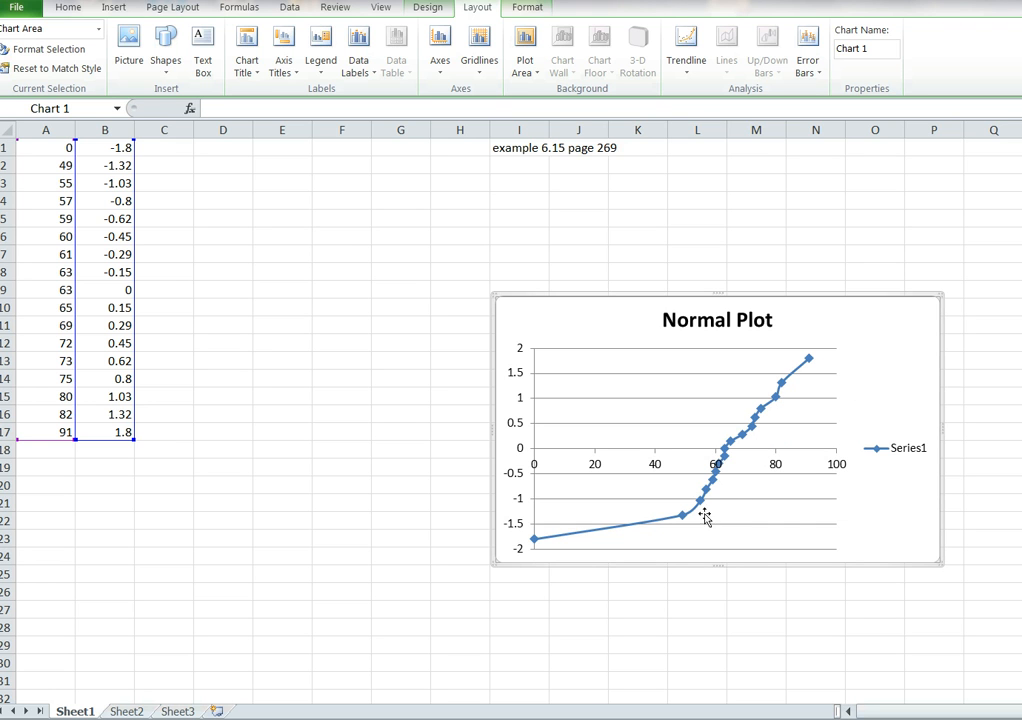
{"action": "mouse_move", "coordinate": [708, 582]}
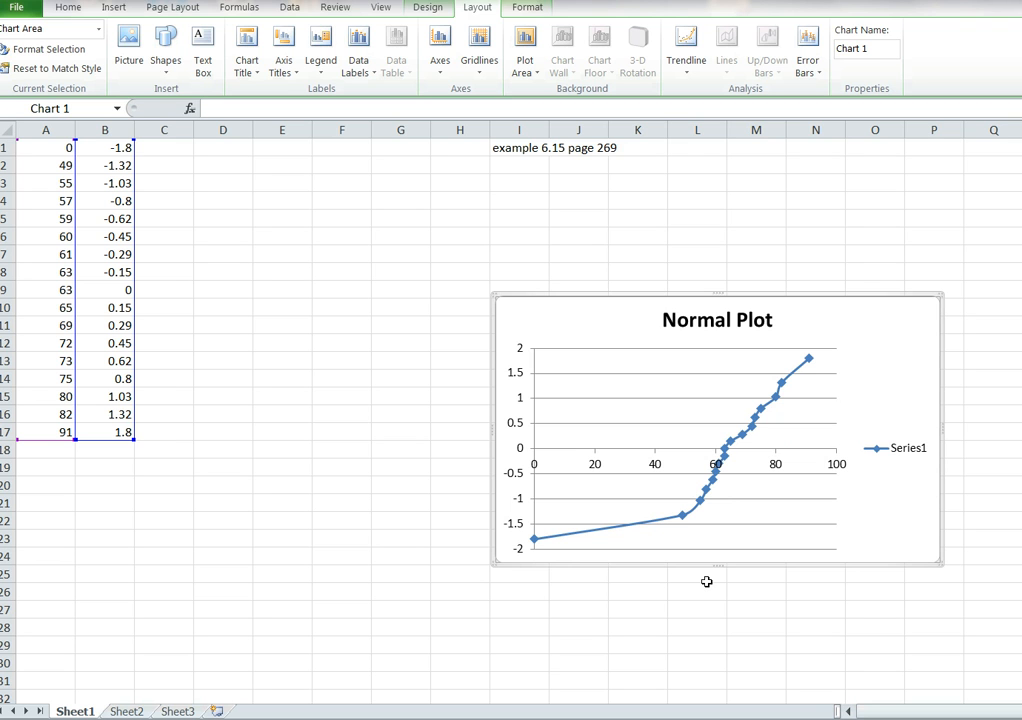
{"action": "mouse_move", "coordinate": [590, 449]}
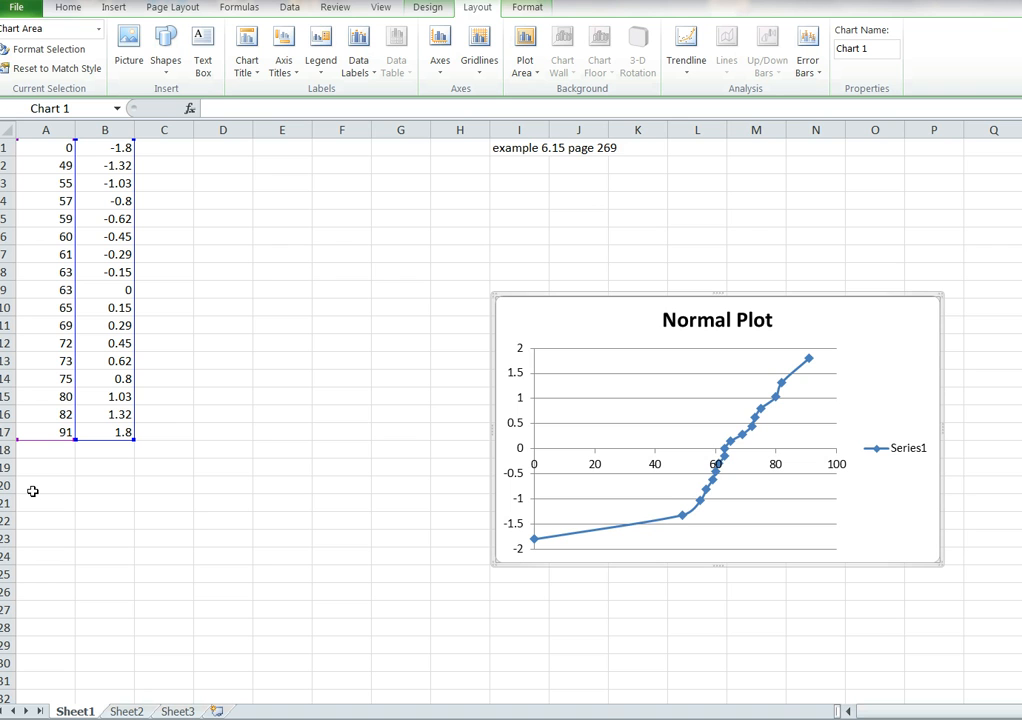
{"action": "mouse_move", "coordinate": [74, 505]}
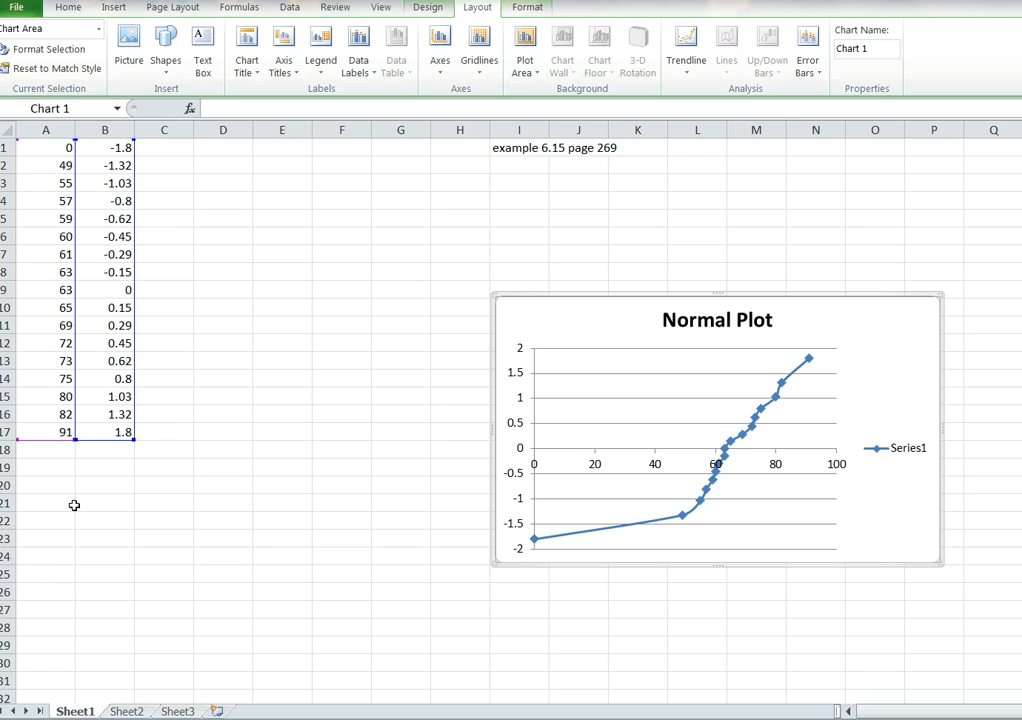
{"action": "mouse_move", "coordinate": [766, 632]}
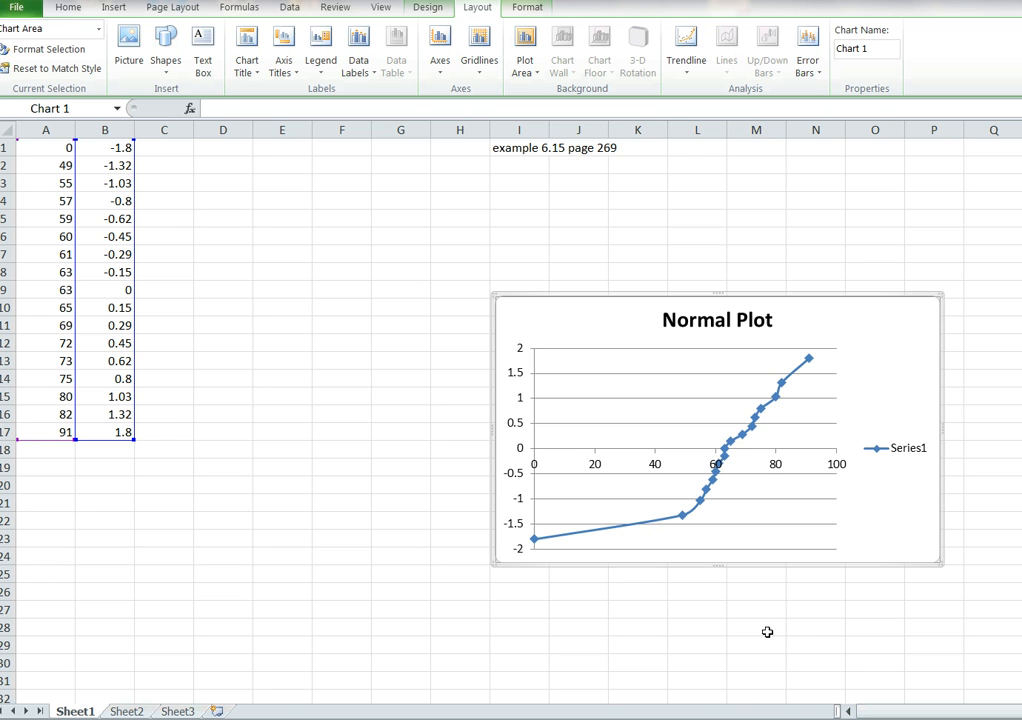